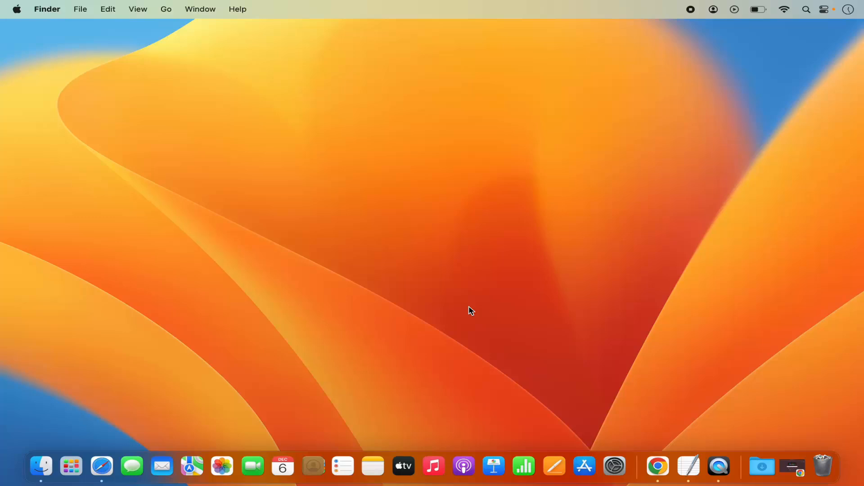
pyautogui.moveTo(458, 302)
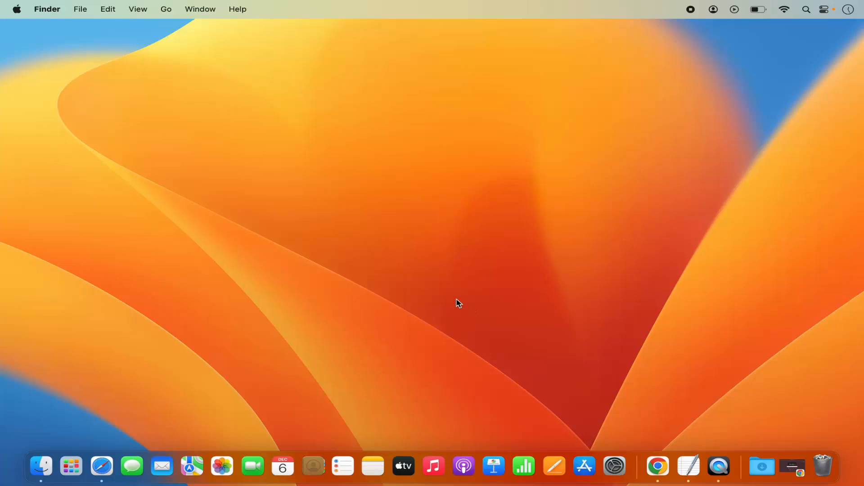
pyautogui.moveTo(187, 135)
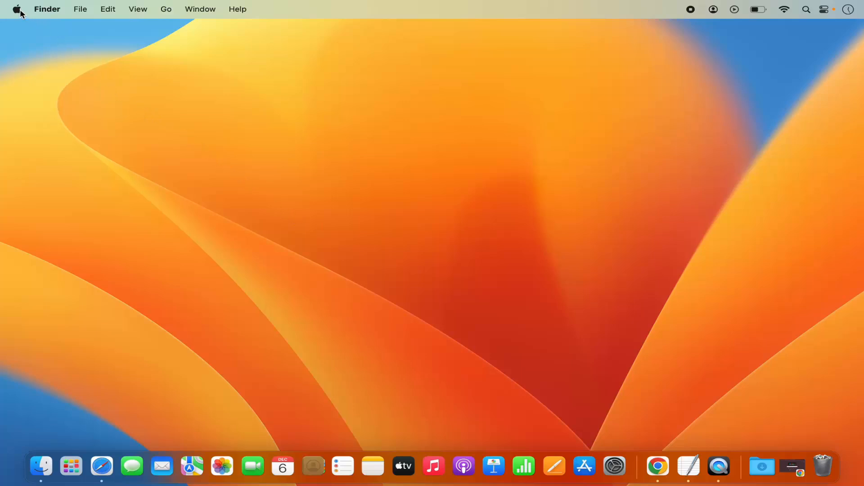
# Launch System Settings from the Apple menu and scroll the sidebar down past Appearance.
pyautogui.click(17, 9)
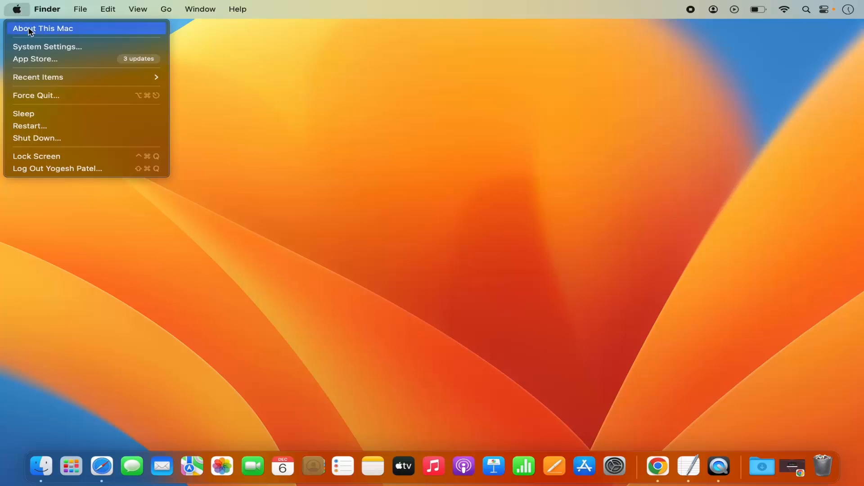
pyautogui.click(47, 46)
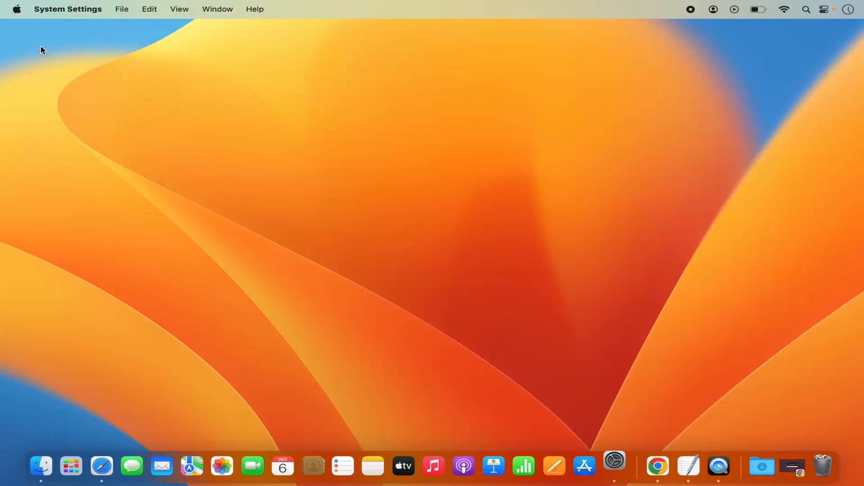
pyautogui.click(614, 466)
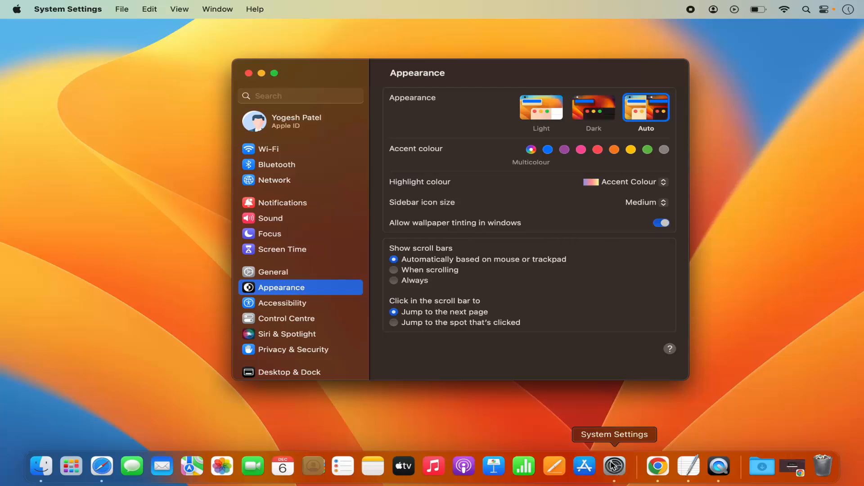
pyautogui.moveTo(513, 411)
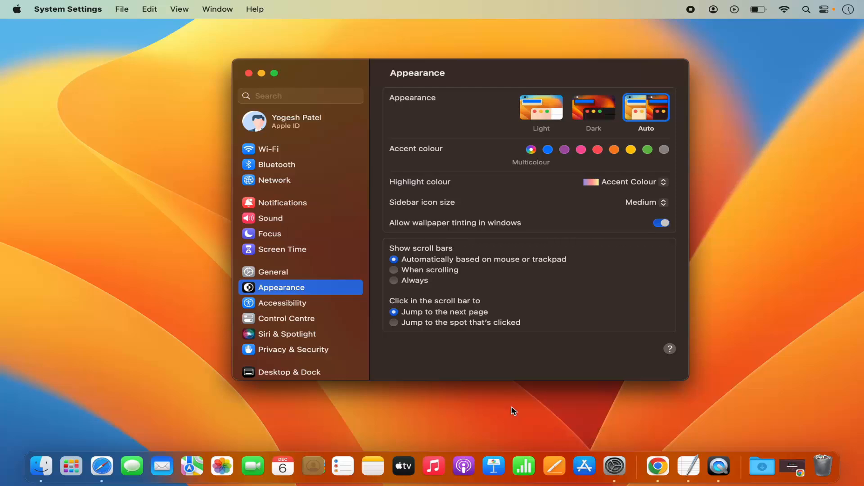
pyautogui.moveTo(285, 214)
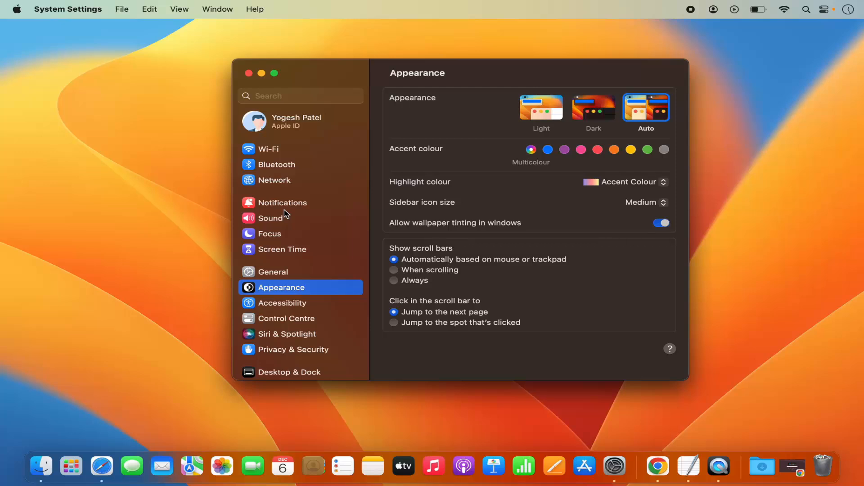
pyautogui.scroll(-3)
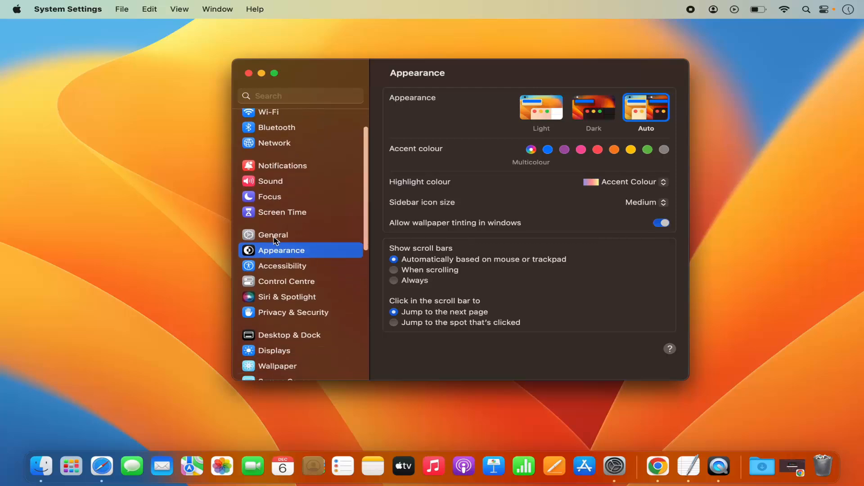
pyautogui.scroll(-3)
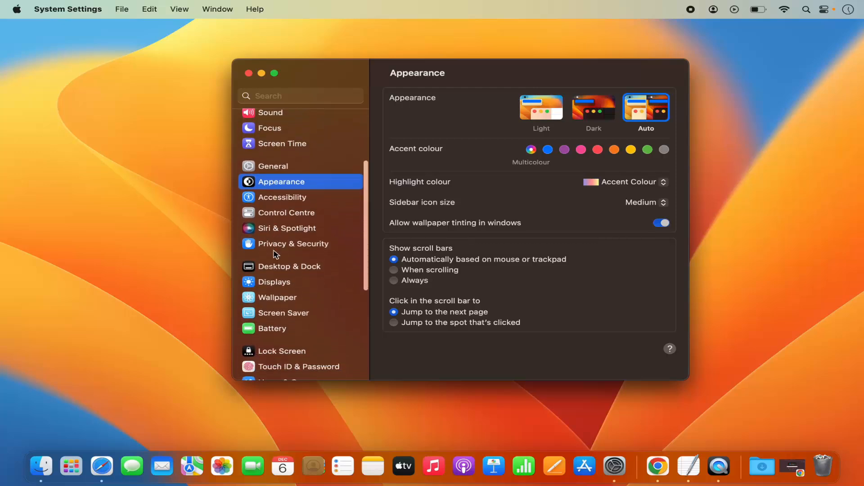
pyautogui.moveTo(282, 270)
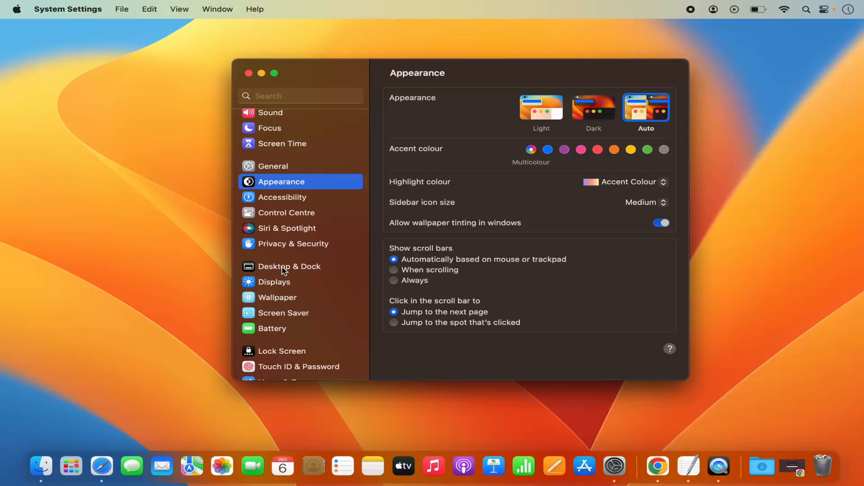
# Show the Desktop & Dock pane and scroll down to the Mission Control options.
pyautogui.click(289, 266)
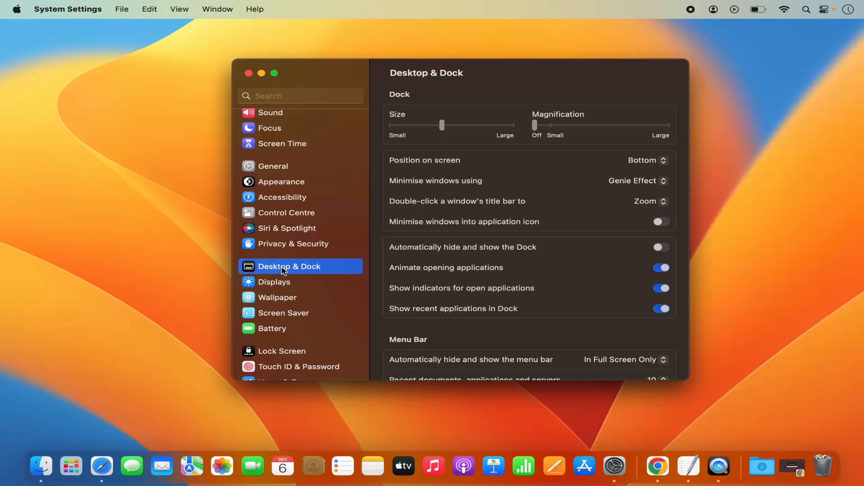
pyautogui.moveTo(486, 202)
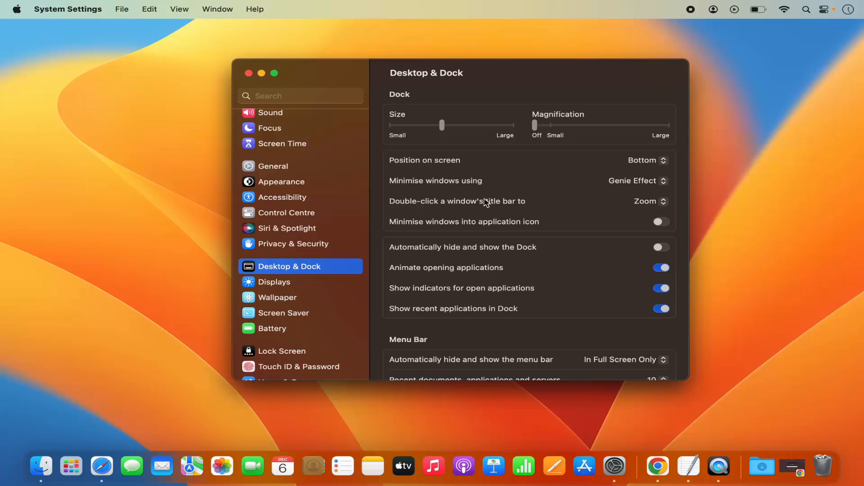
pyautogui.scroll(-3)
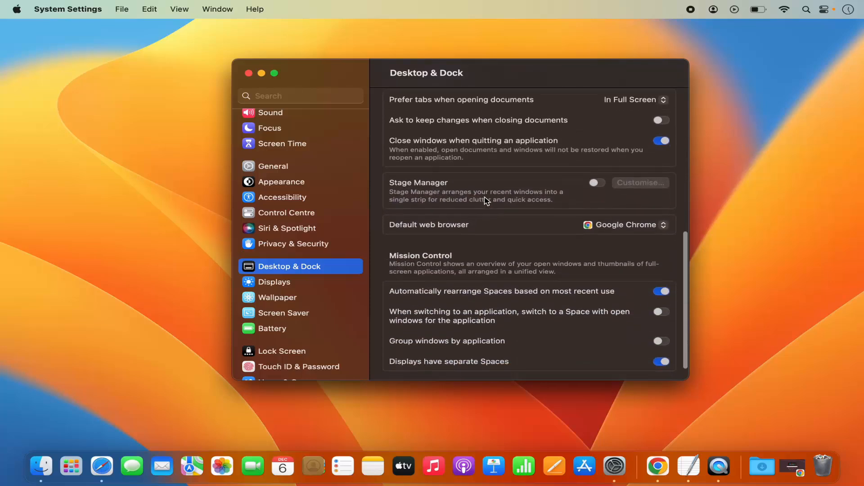
pyautogui.scroll(-3)
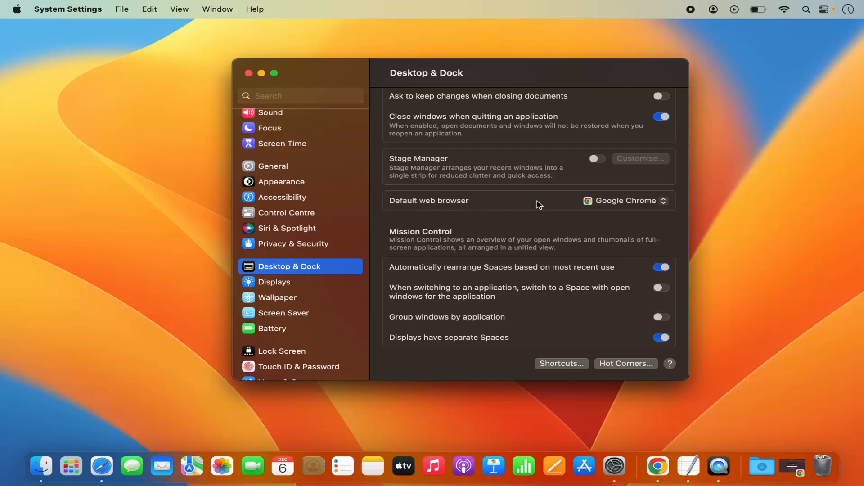
pyautogui.moveTo(430, 208)
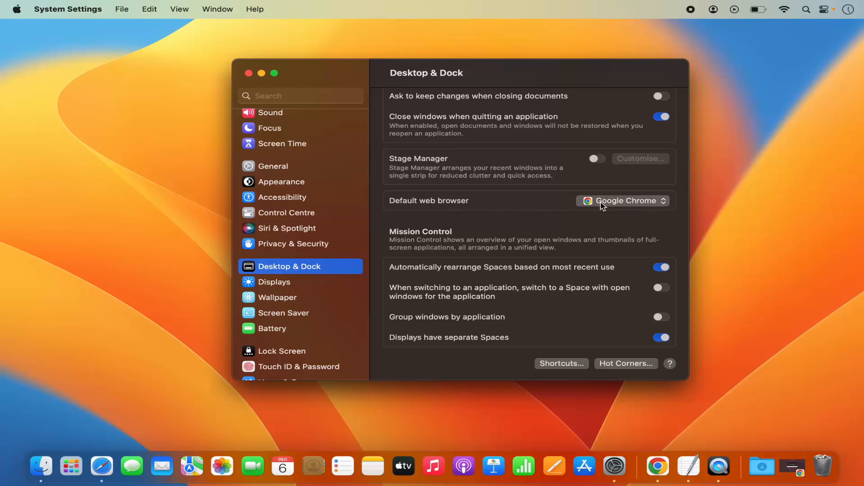
# Change the Default web browser pop-up from Google Chrome to Safari.
pyautogui.click(623, 200)
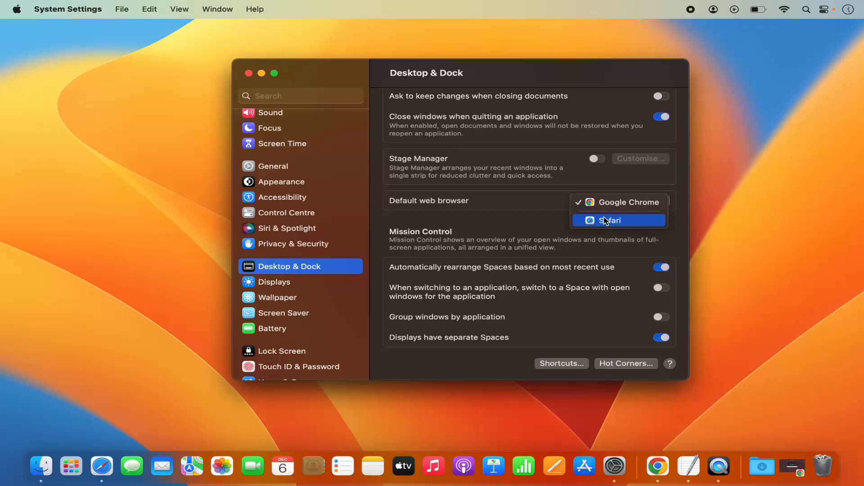
pyautogui.click(609, 220)
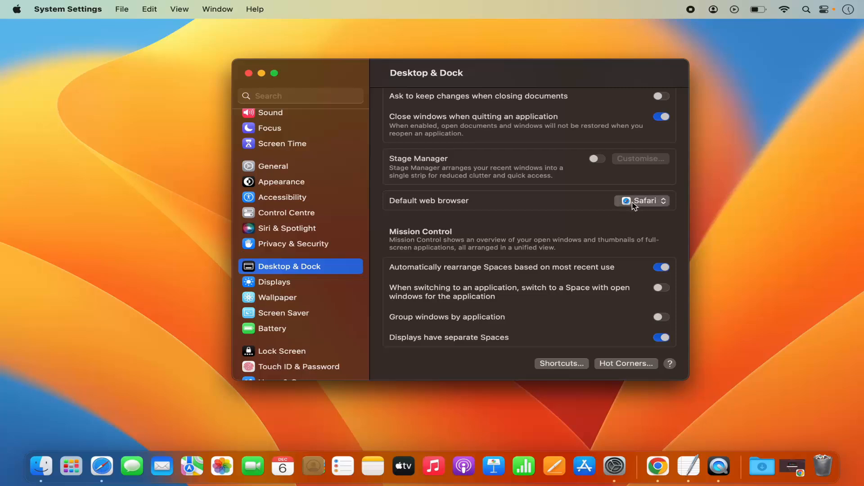
pyautogui.moveTo(635, 206)
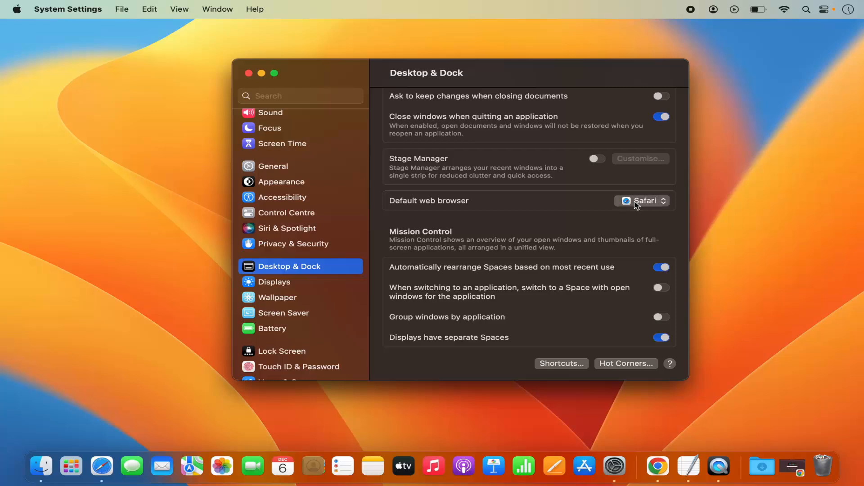